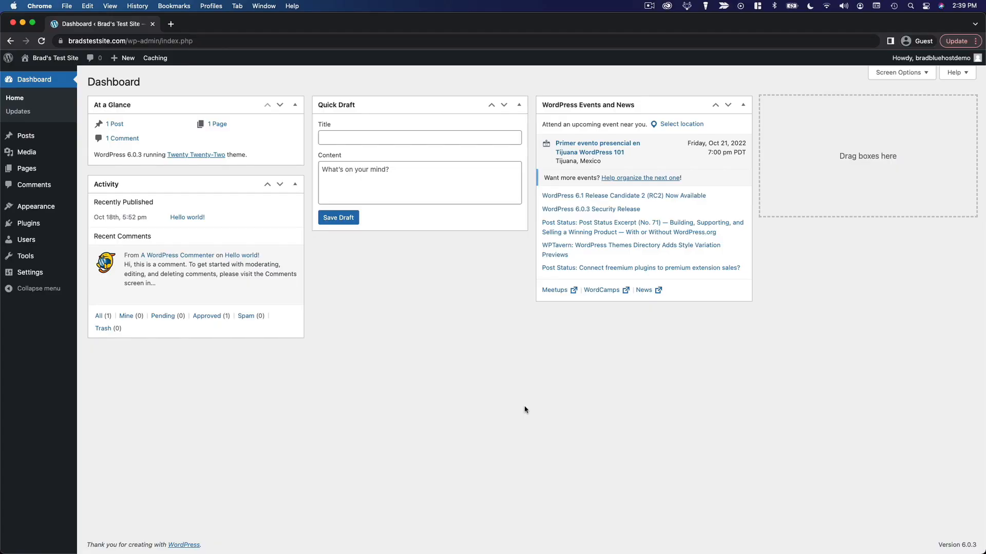
mouse_move(141, 200)
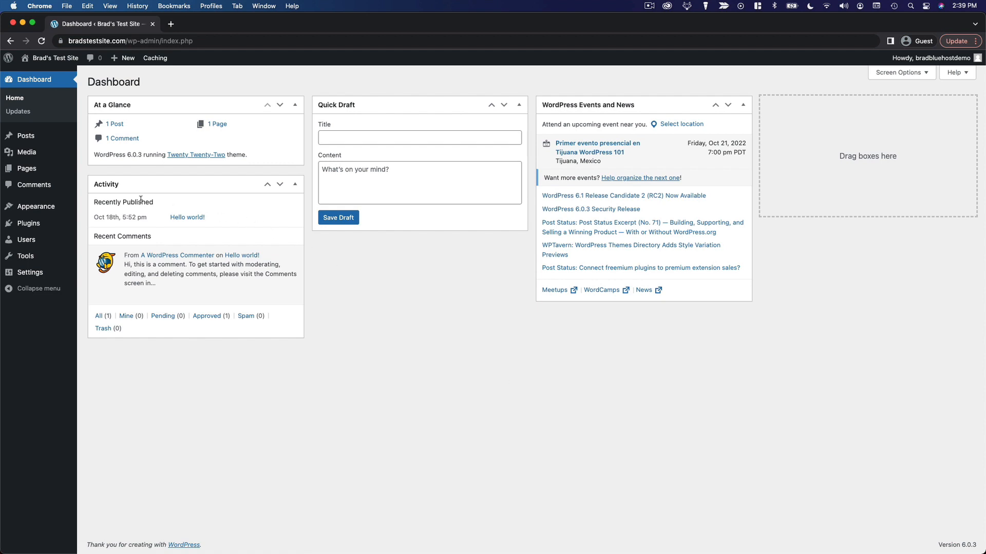
Go to the Comments screen from the Dashboard's admin sidebar.
left_click(34, 185)
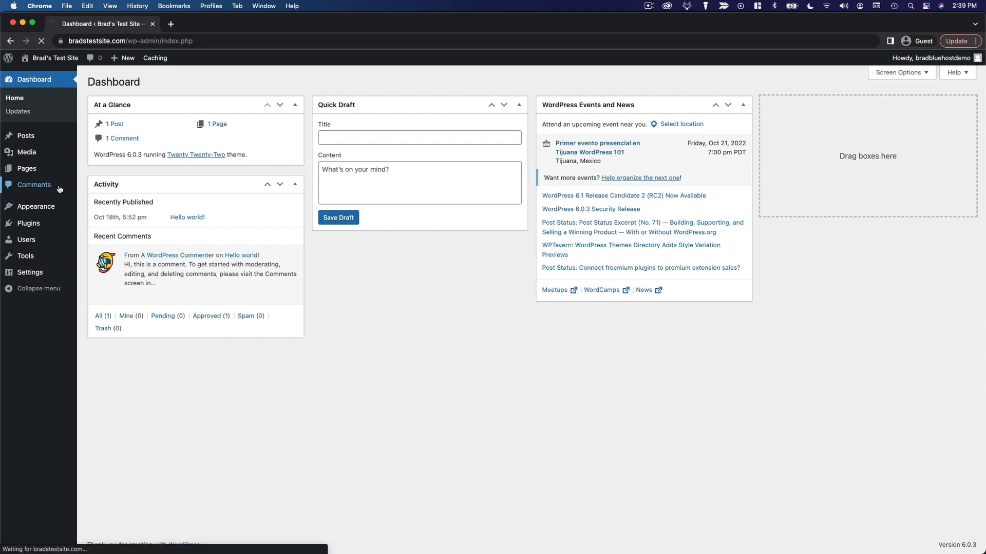
Load the Comments list showing the one approved comment on 'Hello world!'.
left_click(34, 184)
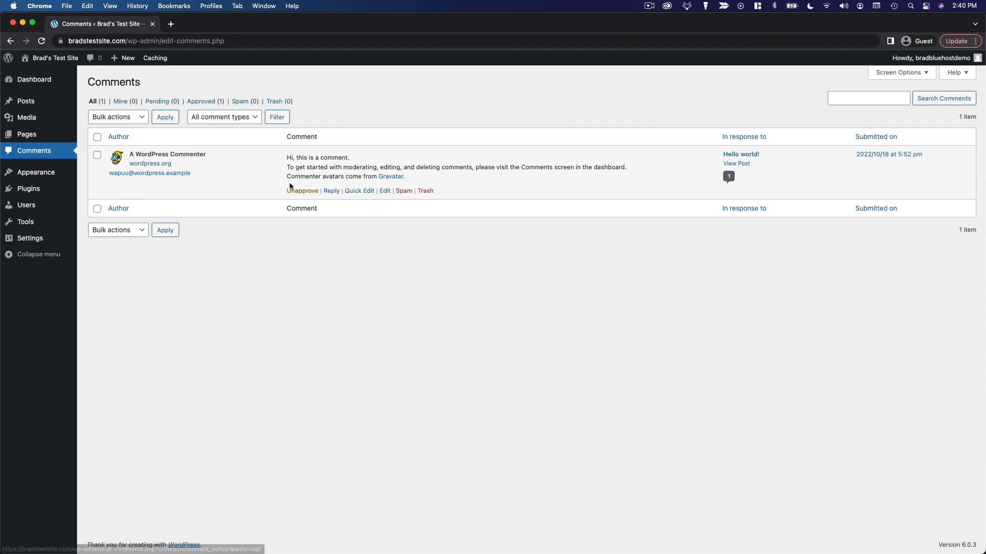
mouse_move(880, 179)
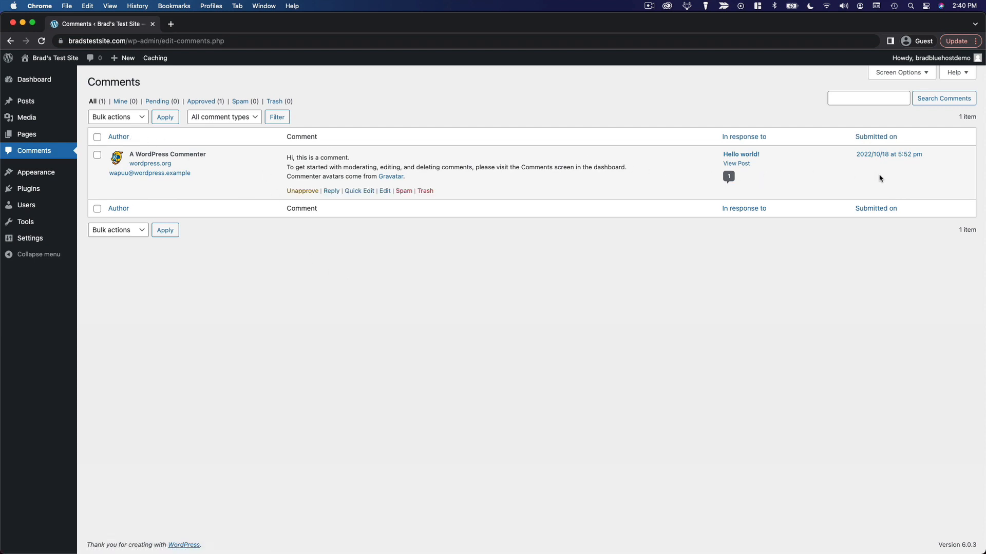
mouse_move(118, 289)
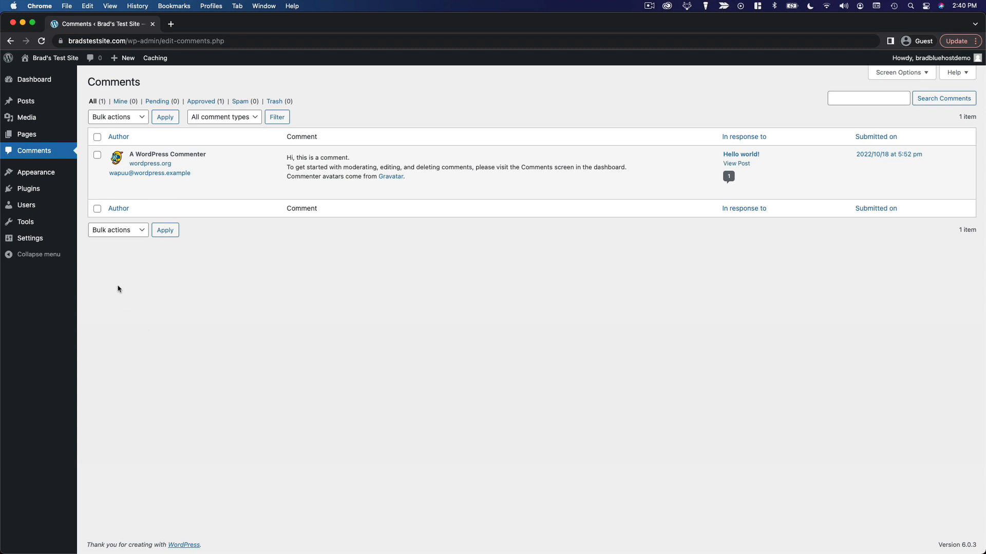
mouse_move(167, 154)
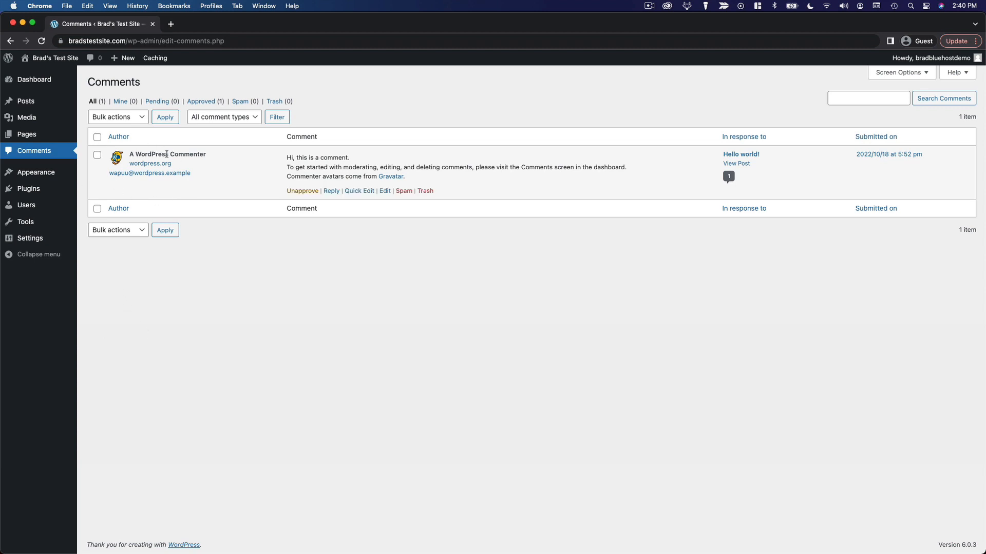
mouse_move(140, 178)
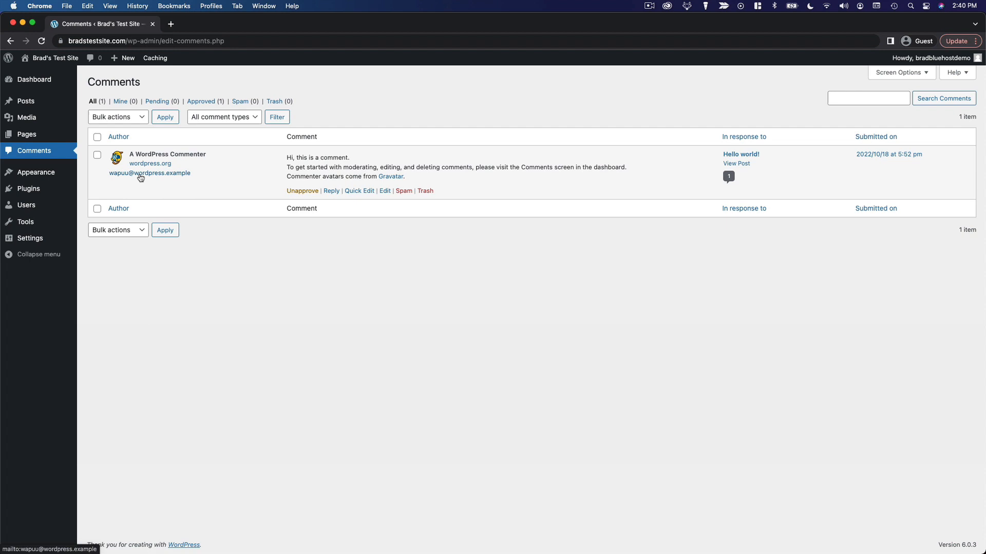
mouse_move(285, 157)
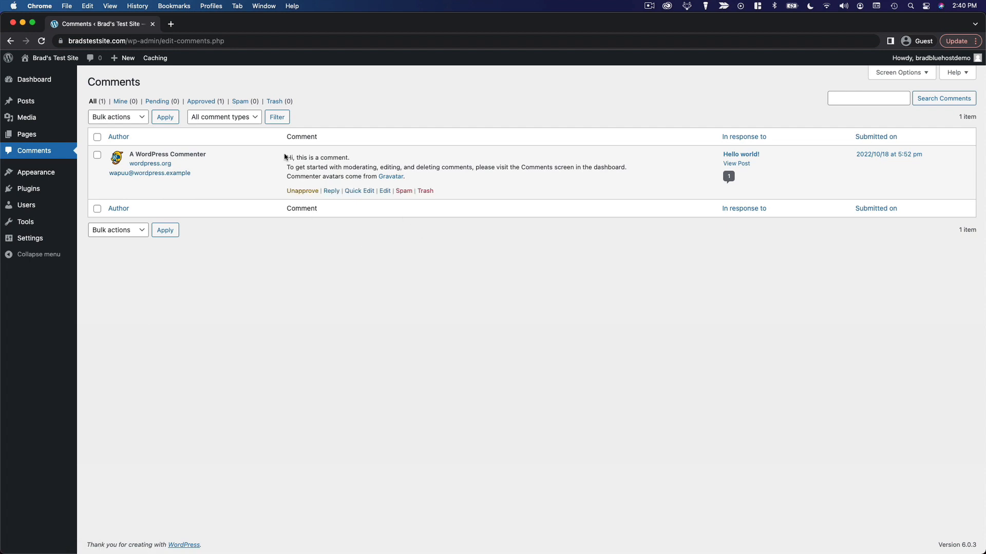
mouse_move(769, 224)
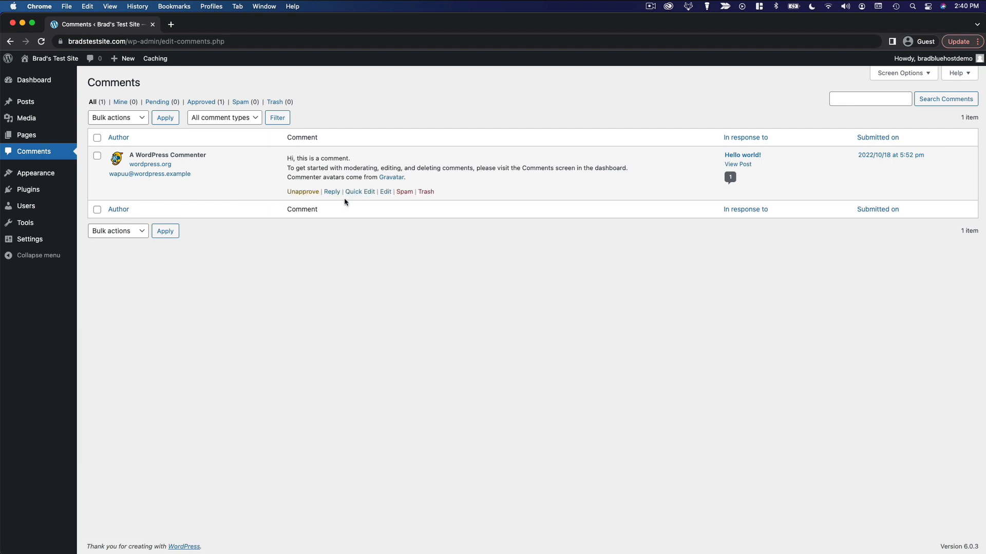
mouse_move(302, 192)
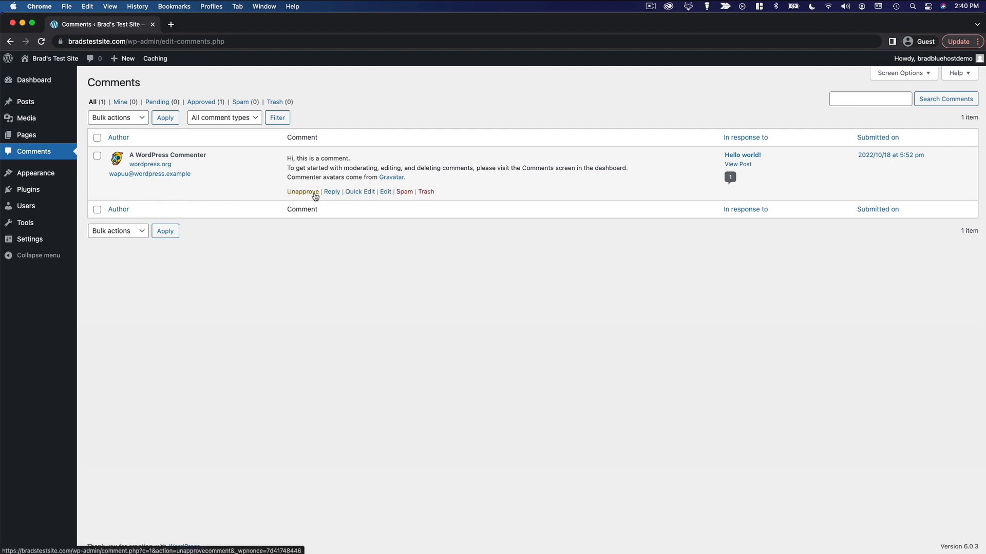
Unapprove the 'Hello world!' comment, then approve it again so it is published.
left_click(302, 191)
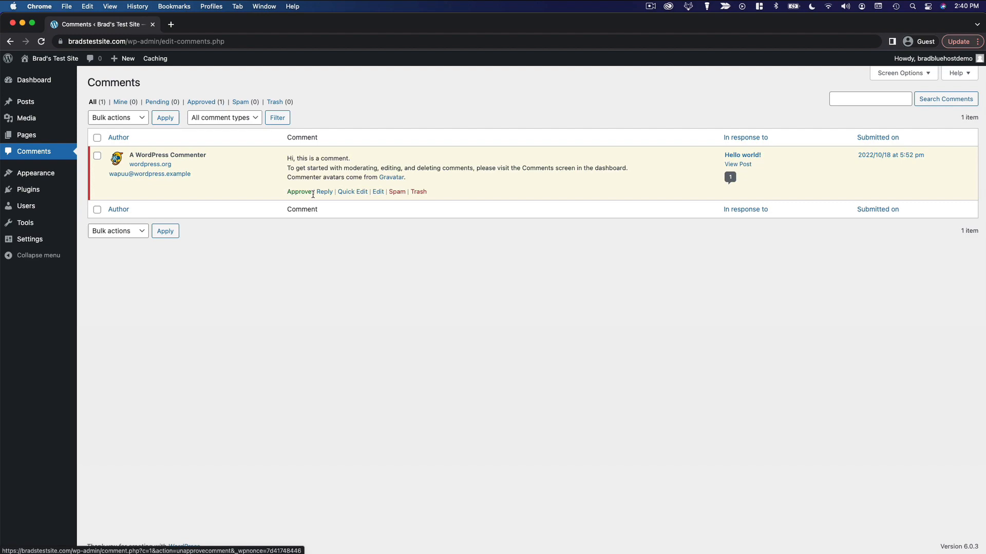
left_click(299, 191)
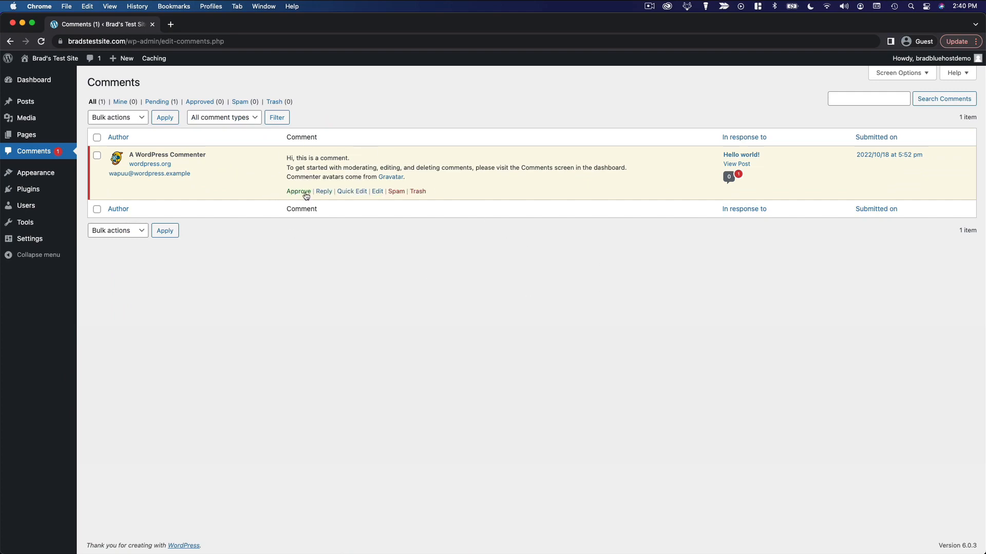
left_click(298, 191)
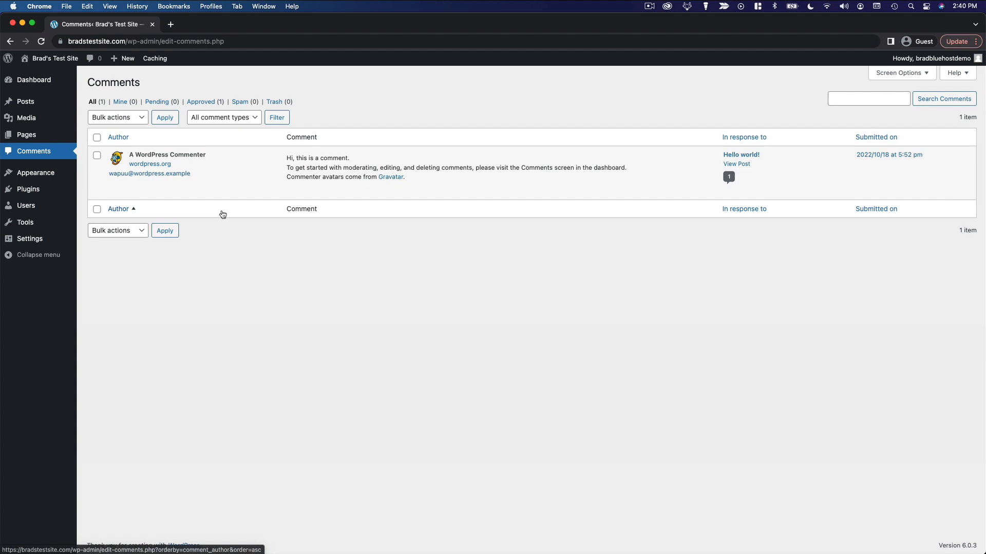
mouse_move(244, 185)
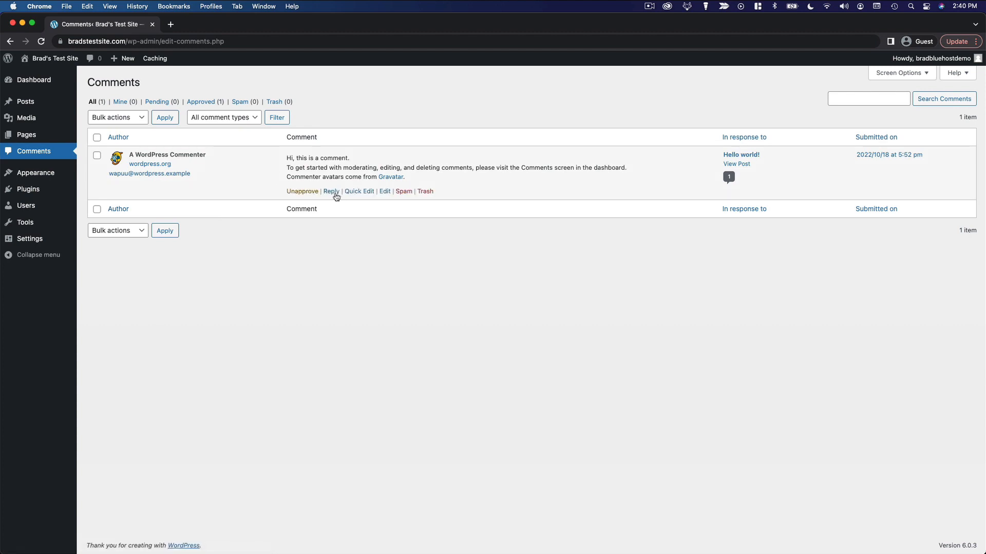
left_click(331, 191)
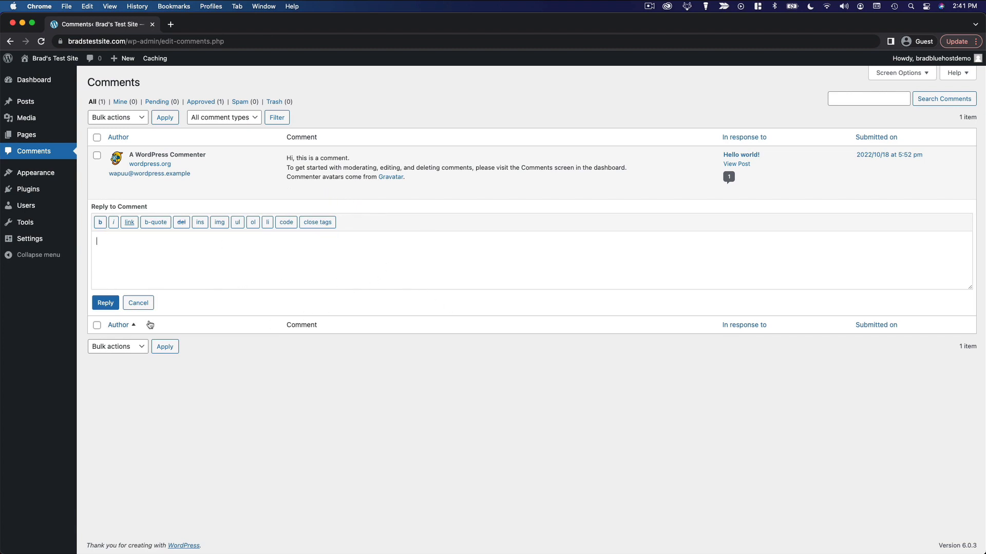
left_click(138, 303)
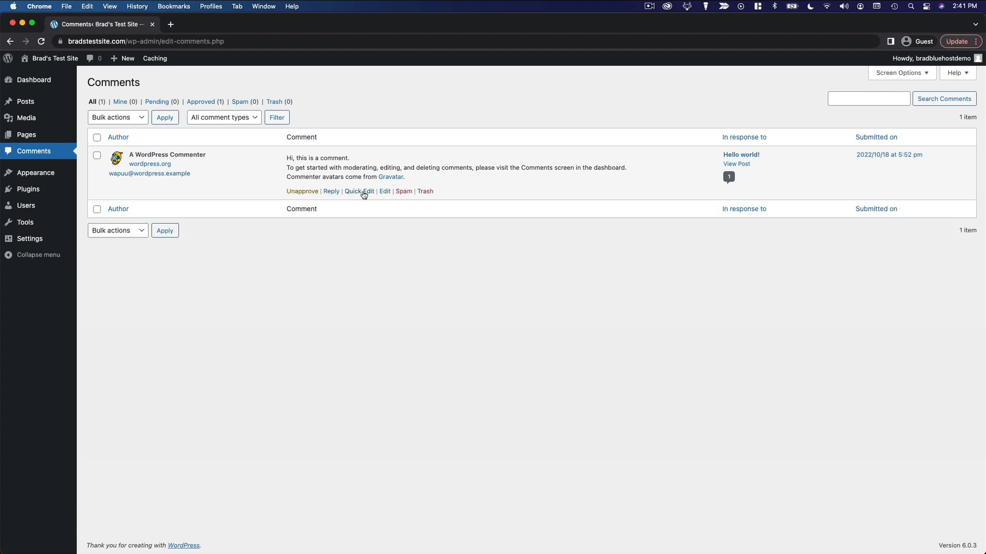
mouse_move(404, 191)
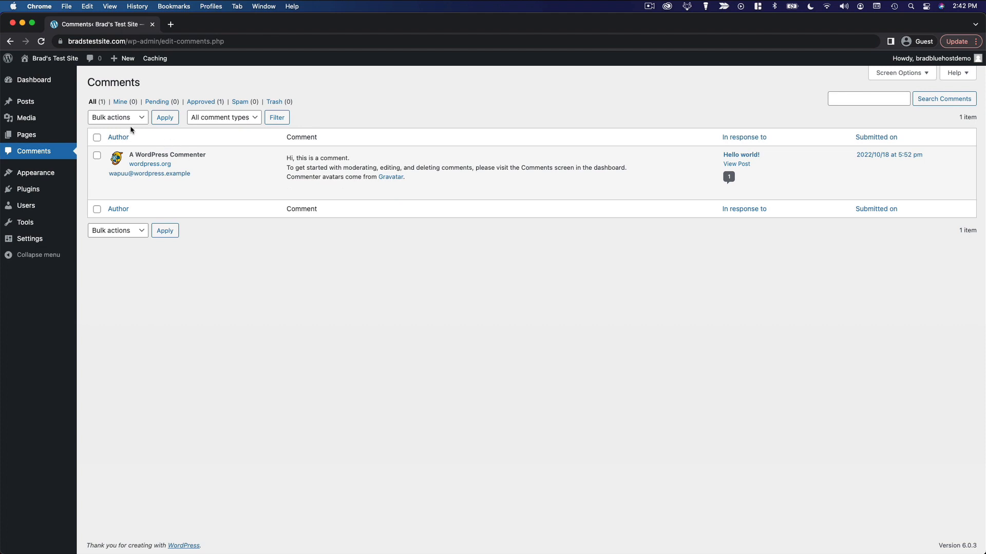
left_click(117, 117)
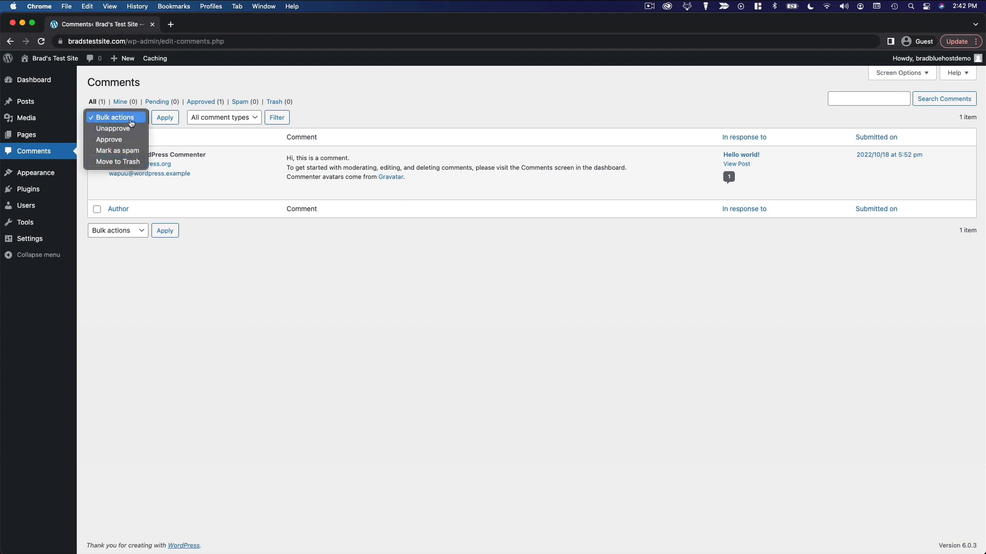
left_click(117, 118)
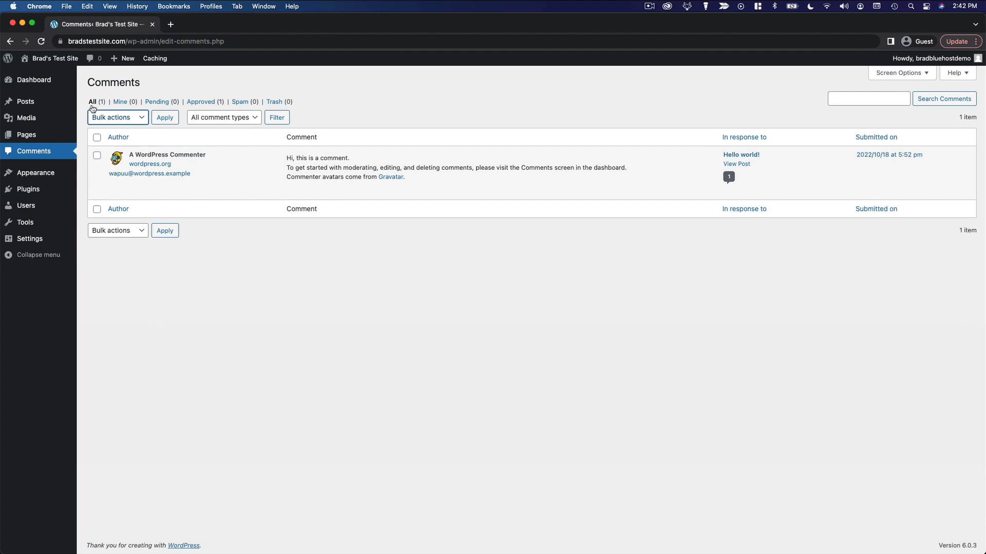
mouse_move(157, 101)
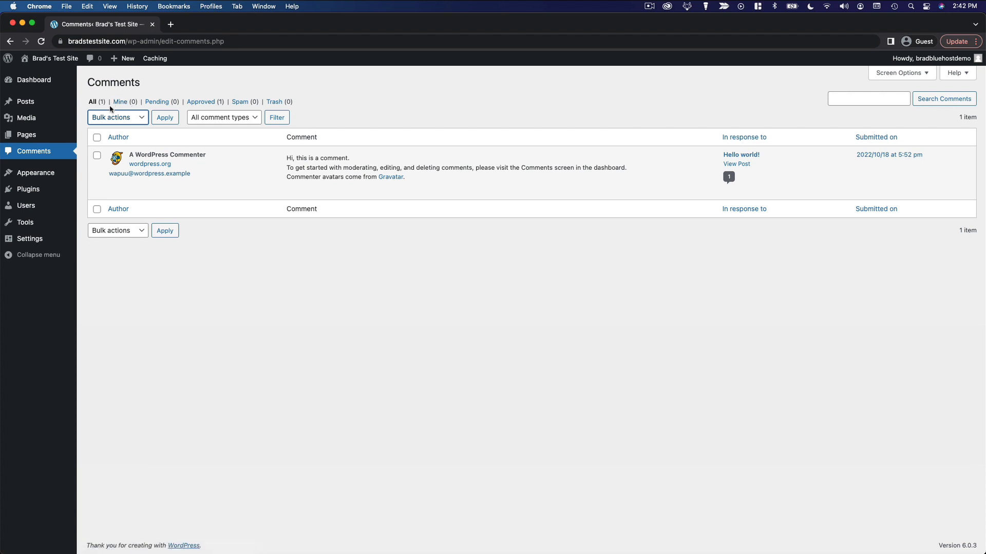
mouse_move(169, 83)
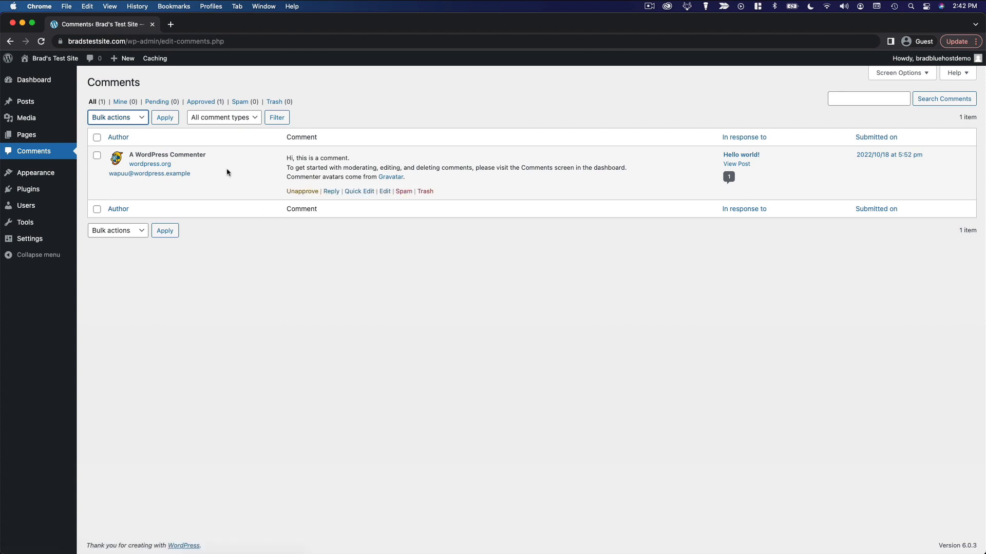
mouse_move(241, 101)
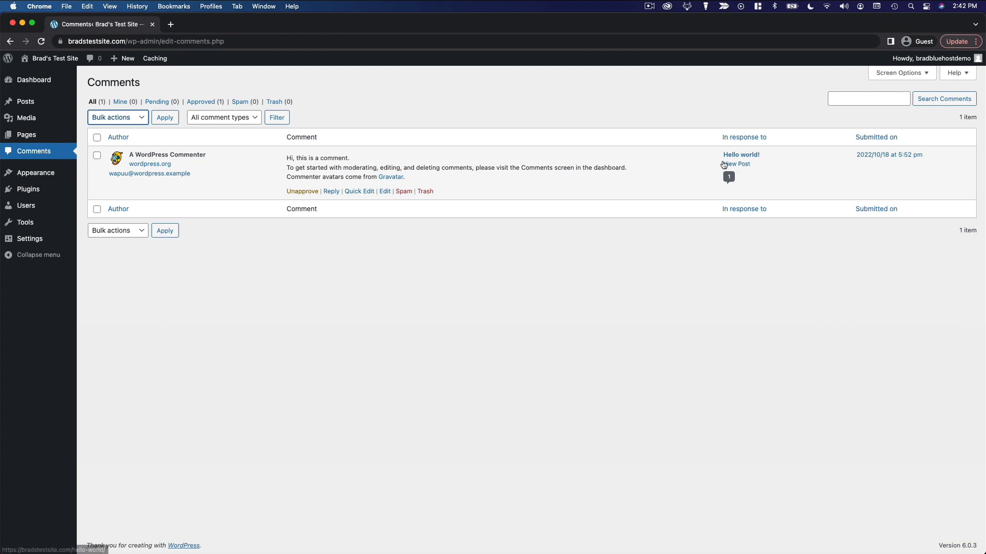
left_click(740, 154)
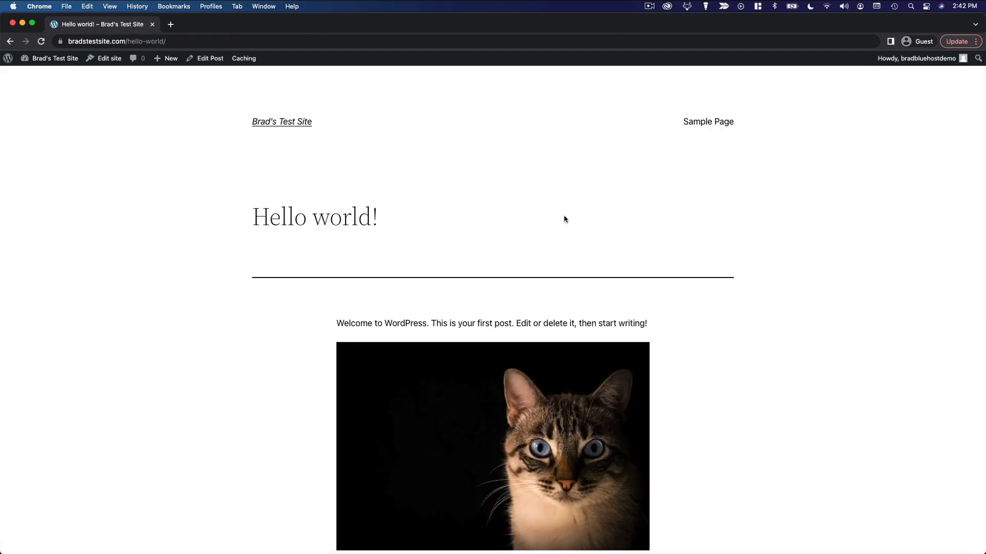
scroll("down", 3)
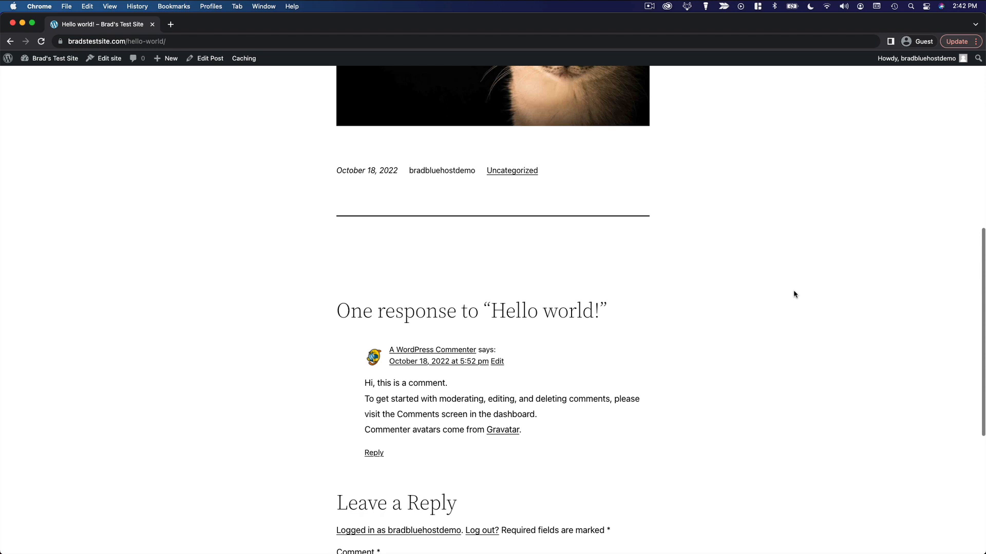
scroll("down", 3)
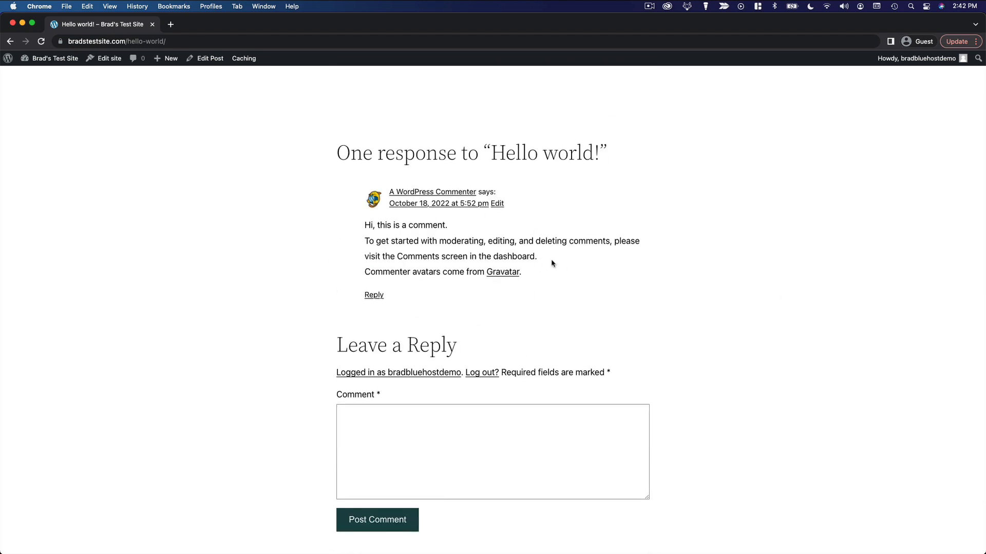
mouse_move(618, 296)
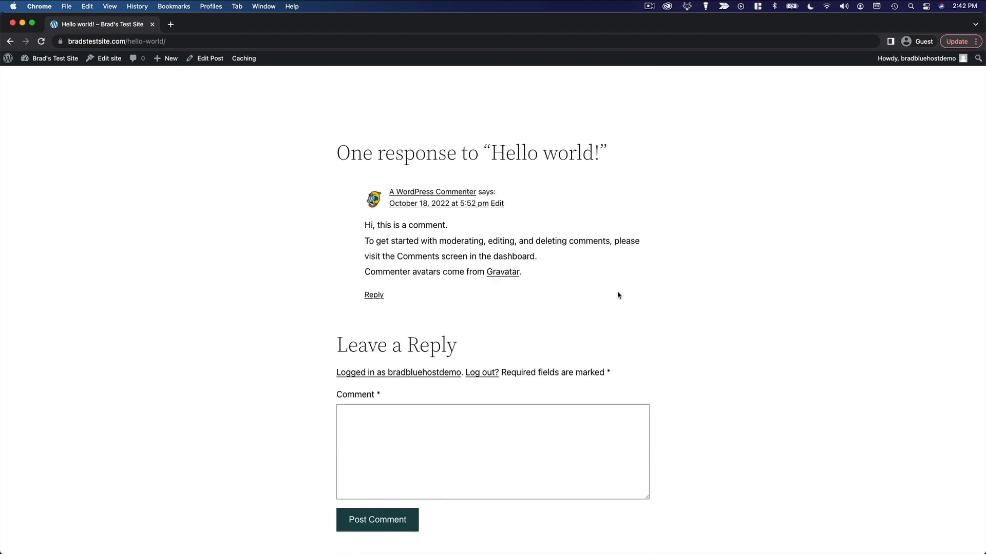
mouse_move(388, 302)
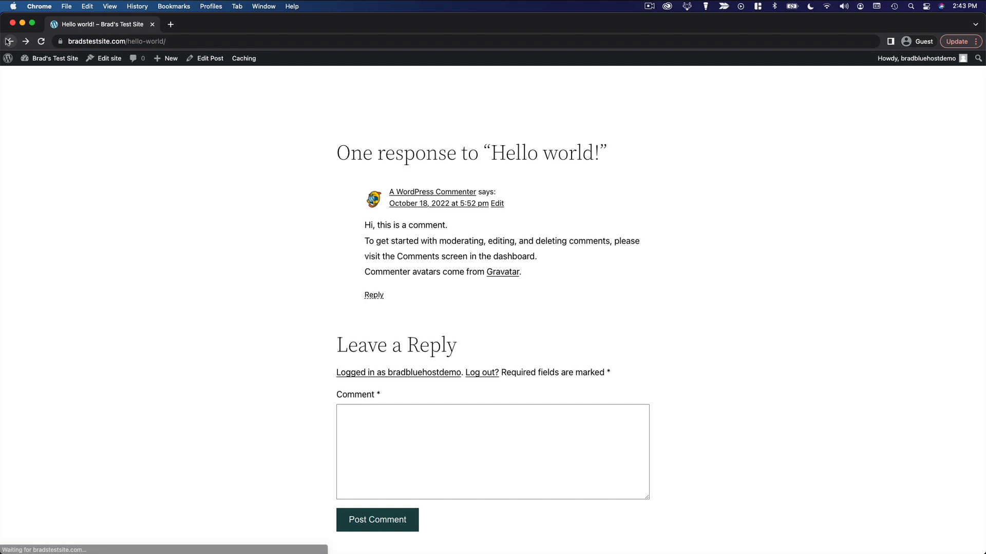
left_click(136, 58)
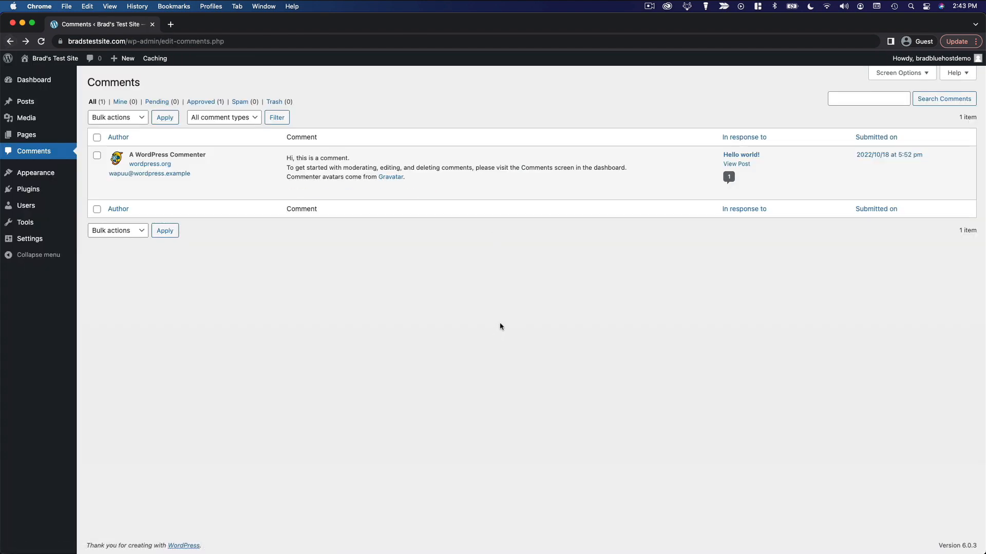